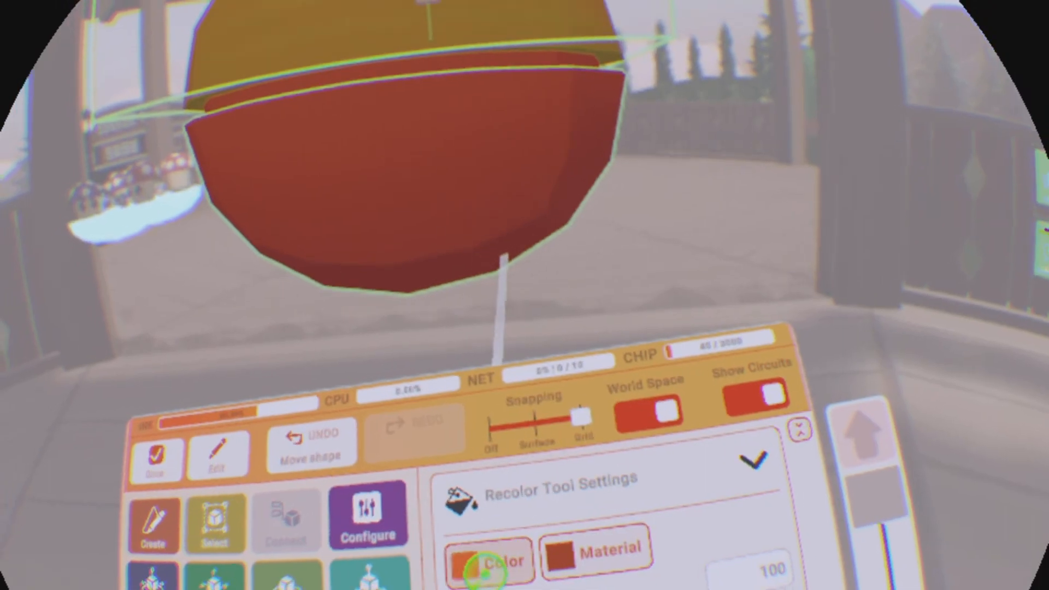
- Open the Recolor tool's colour palette to pick a new paint colour for the sphere
click(493, 563)
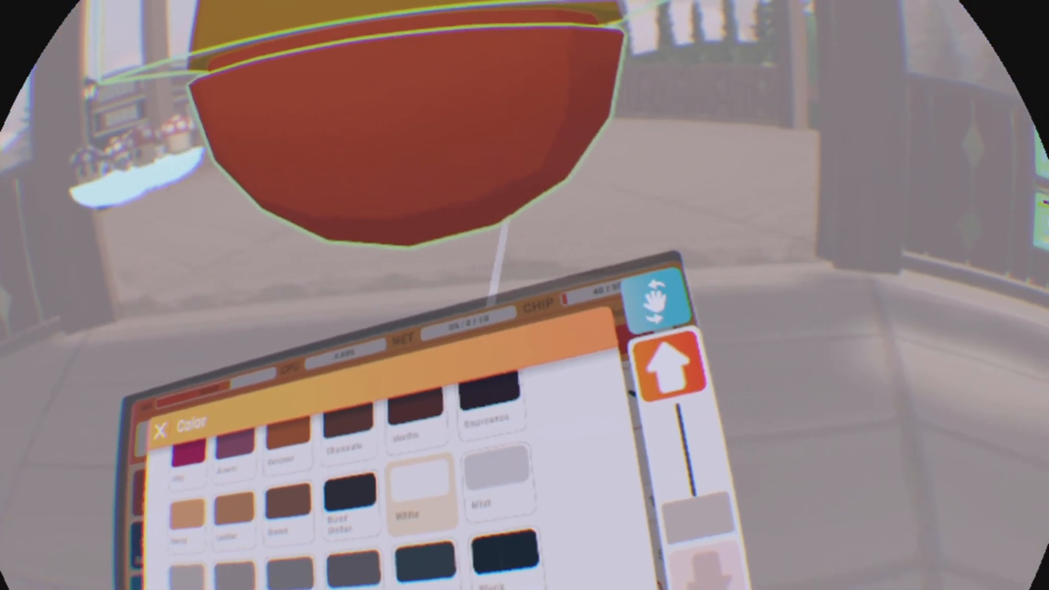